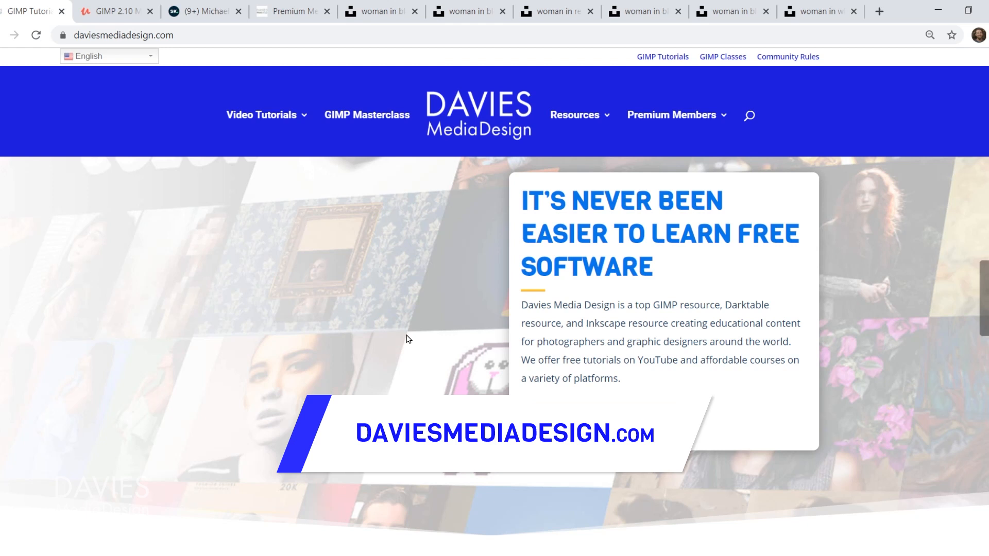
- Browse down the Davies Media Design homepage and switch to the GIMP 2.10 Masterclass Udemy course
scroll(down, 3)
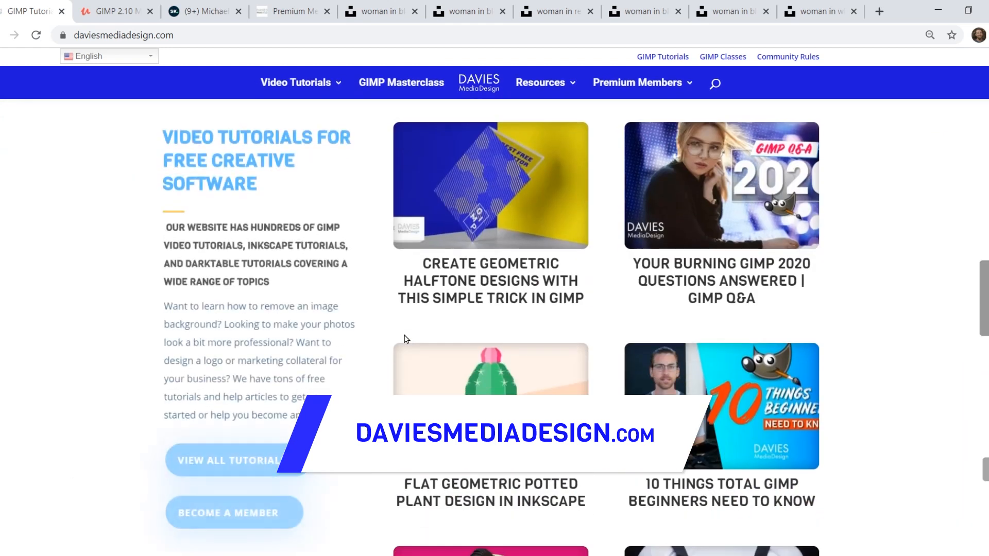
scroll(down, 3)
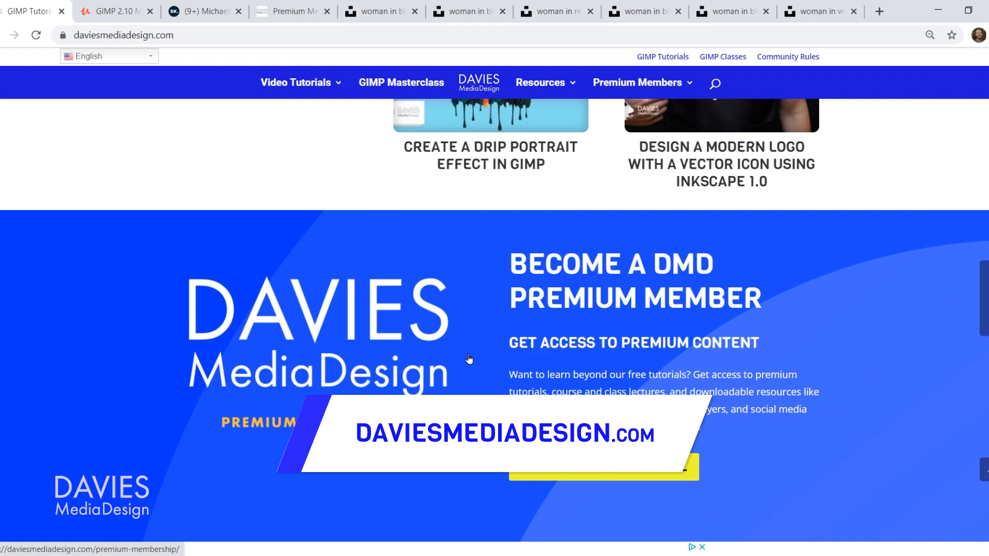
scroll(down, 3)
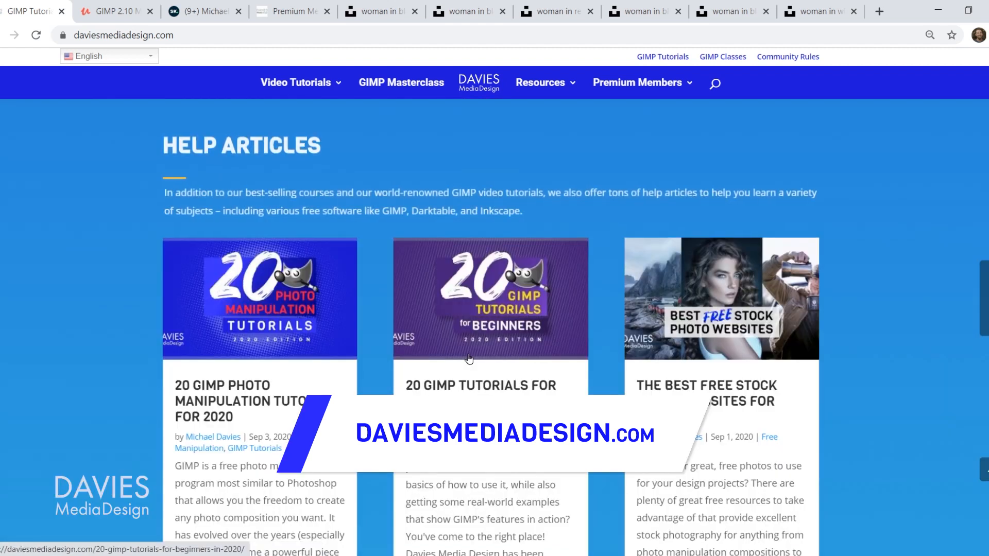
scroll(down, 3)
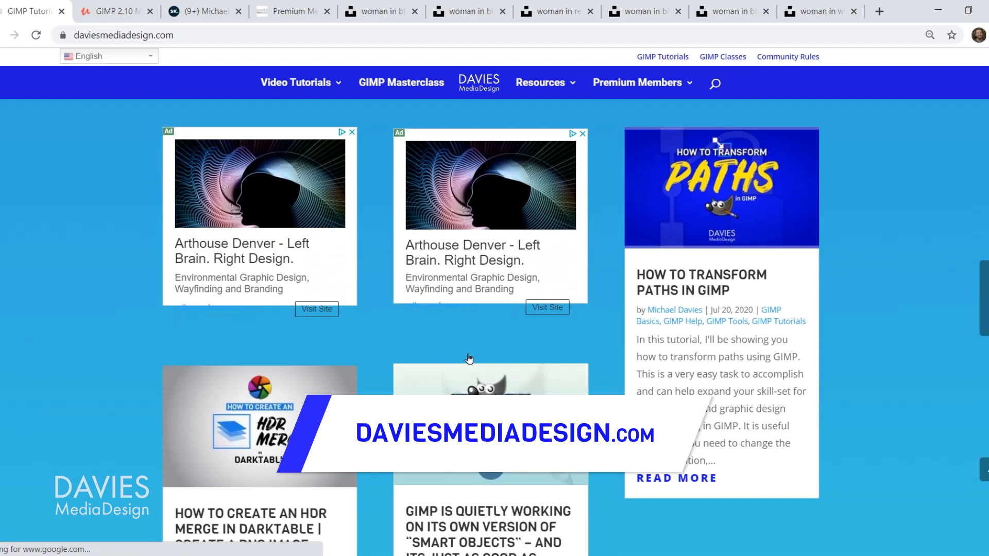
click(113, 11)
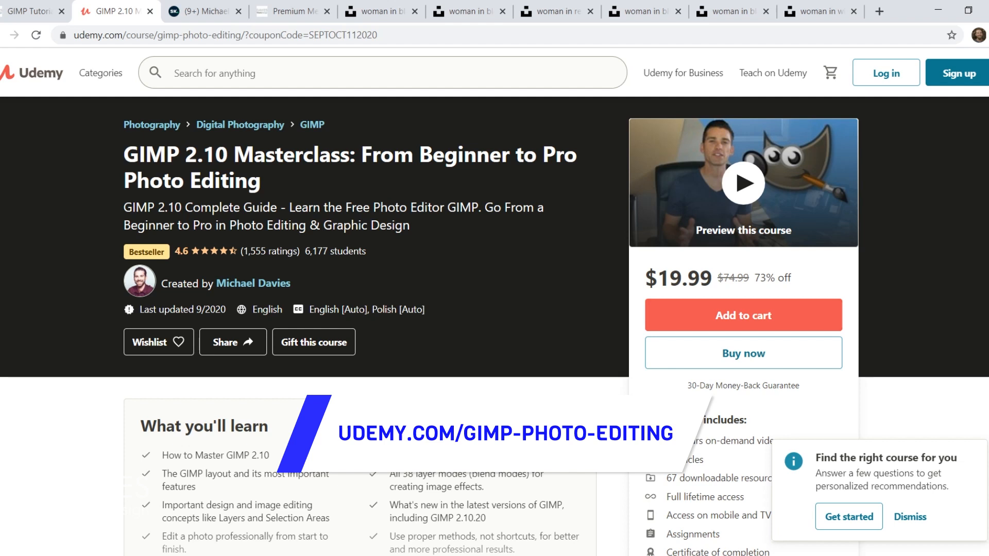
- Switch to the Davies Media Design premium membership page
click(202, 12)
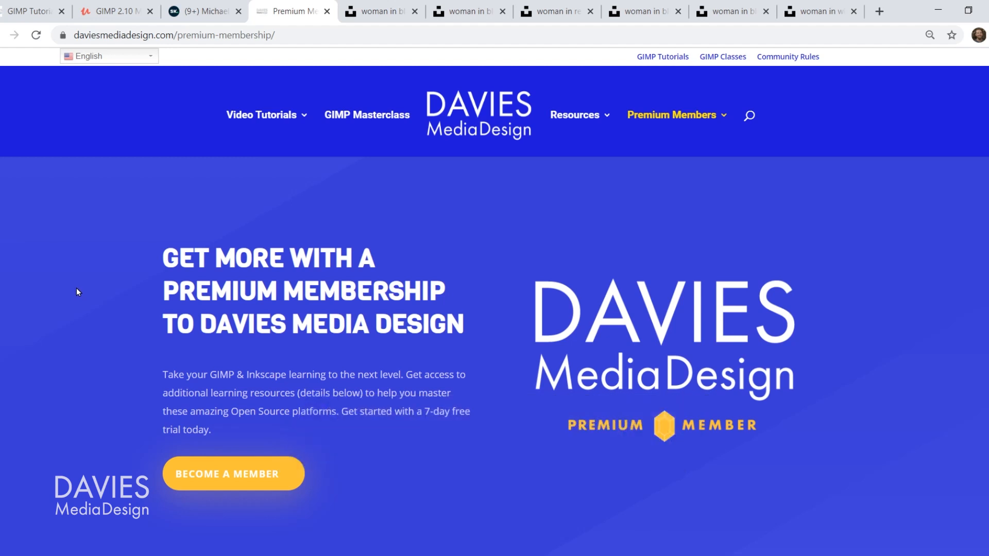
- Switch to the Unsplash photo of the woman leaning on a railing
click(379, 11)
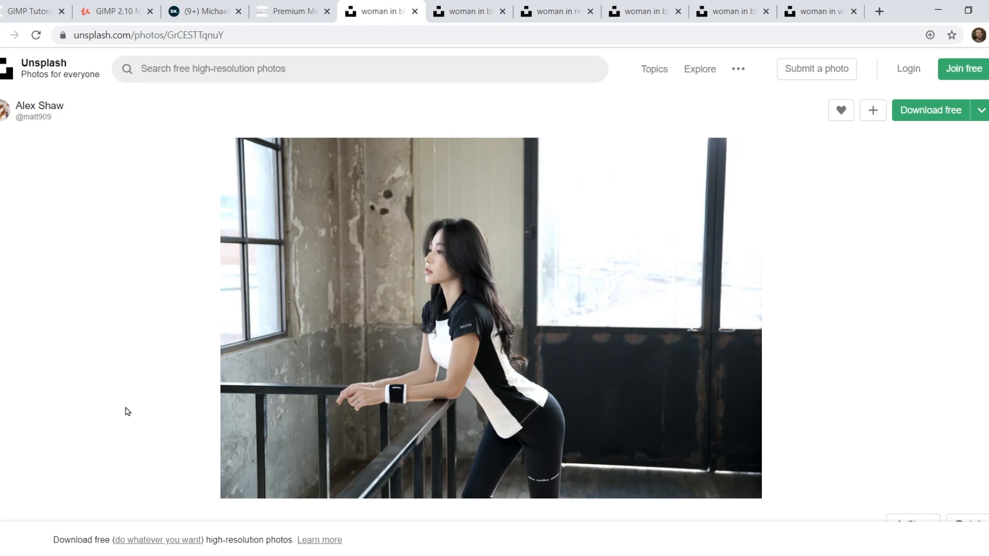
mouse_move(217, 409)
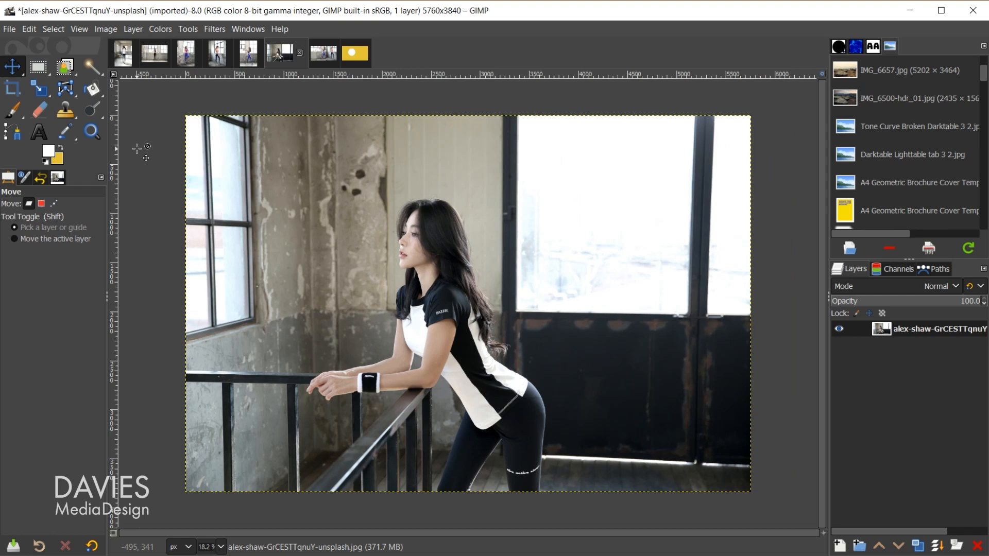
- Activate the Crop tool with 'Delete cropped pixels' turned off so cut-away pixels are kept
click(13, 88)
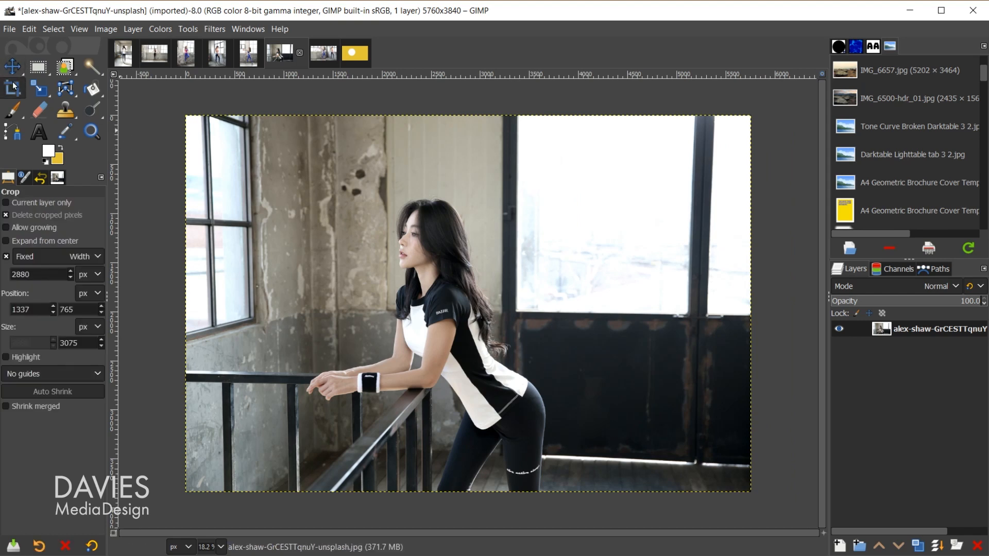
mouse_move(78, 218)
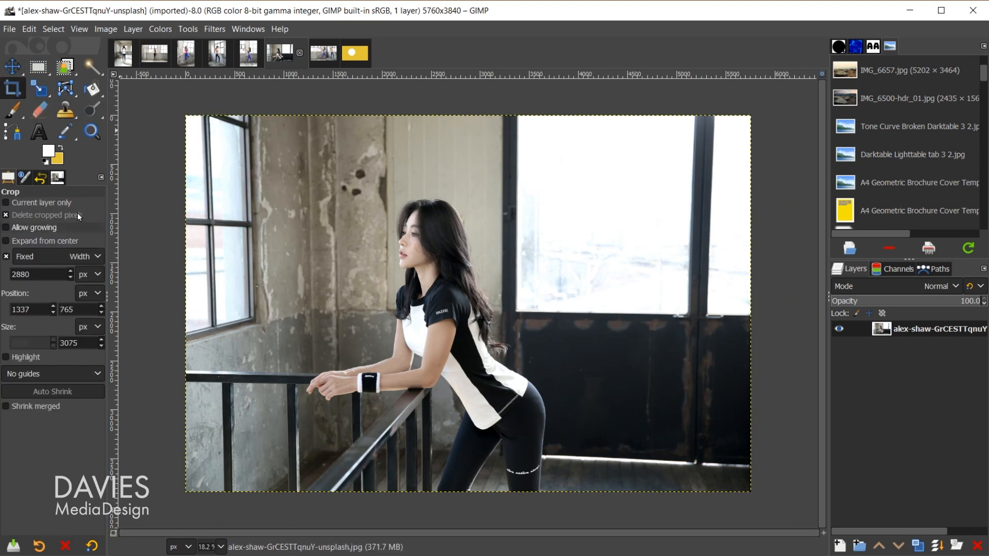
click(6, 216)
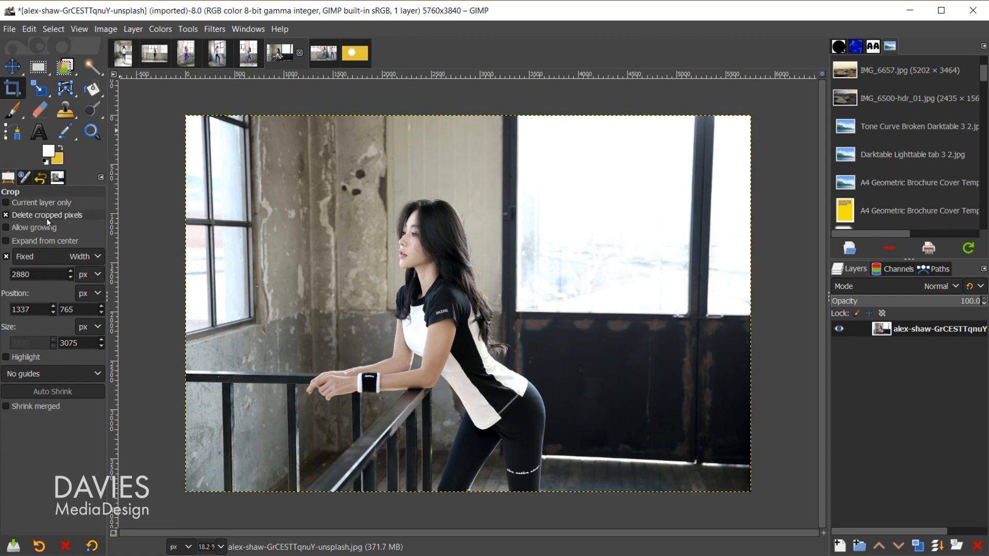
mouse_move(57, 223)
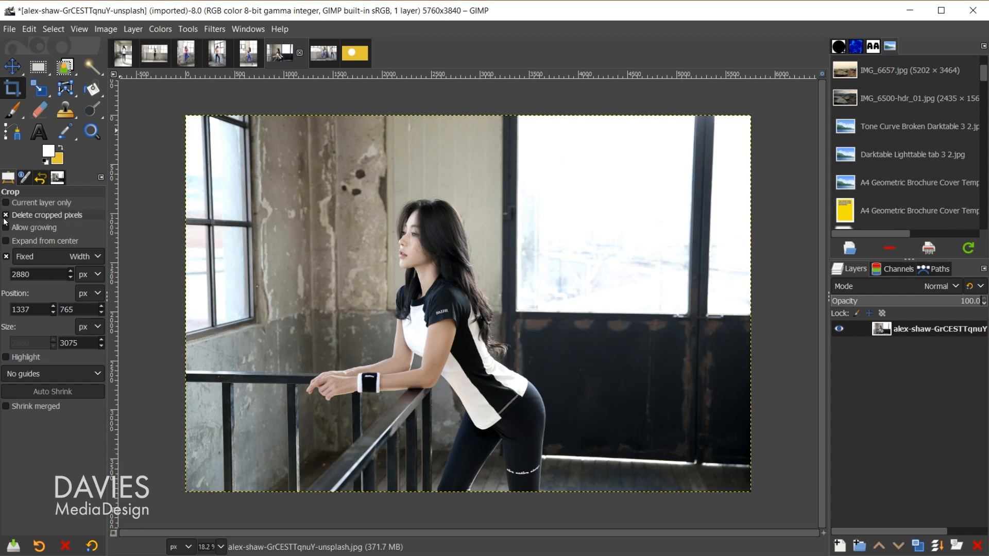
click(6, 214)
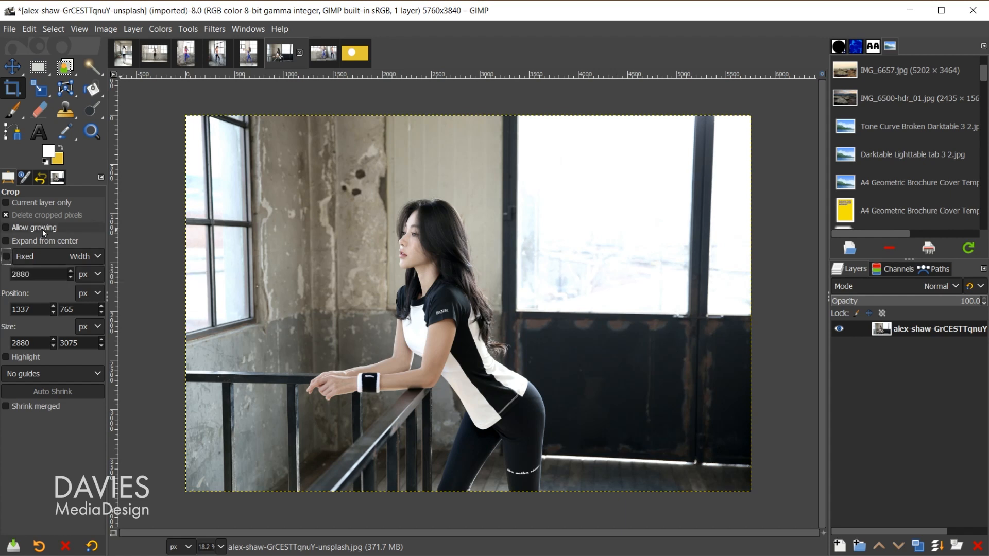
- Begin marking a near-square crop area around the woman, keeping outside pixels
click(6, 215)
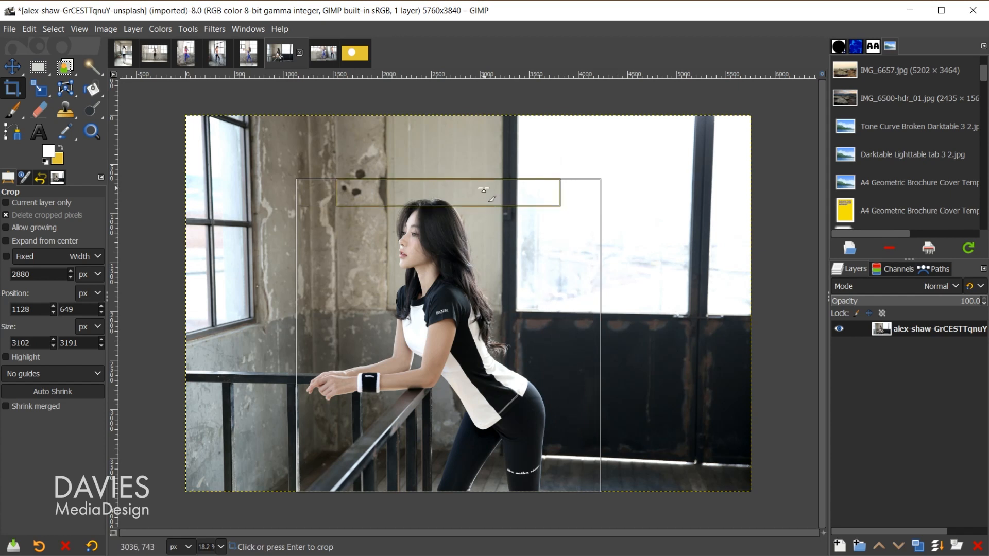
mouse_move(472, 205)
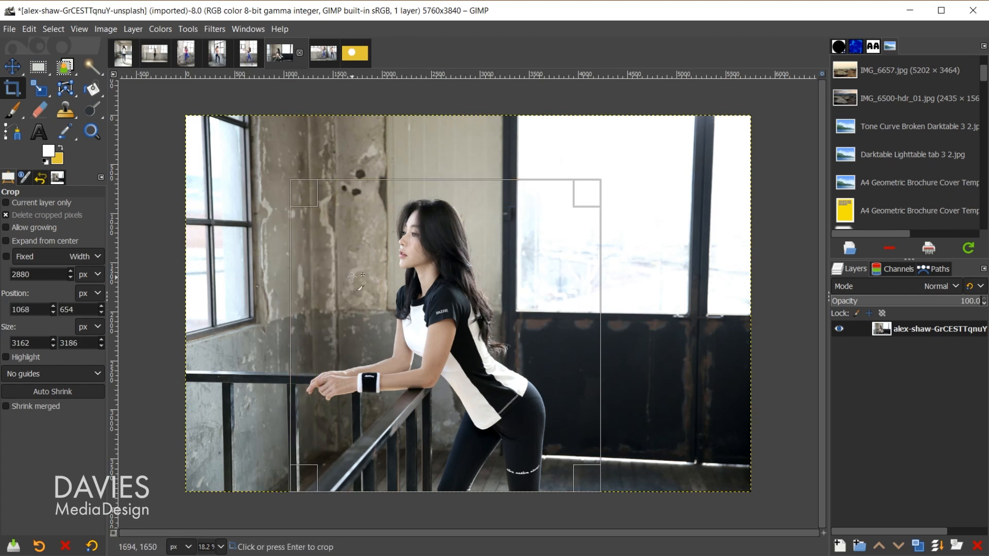
mouse_move(502, 237)
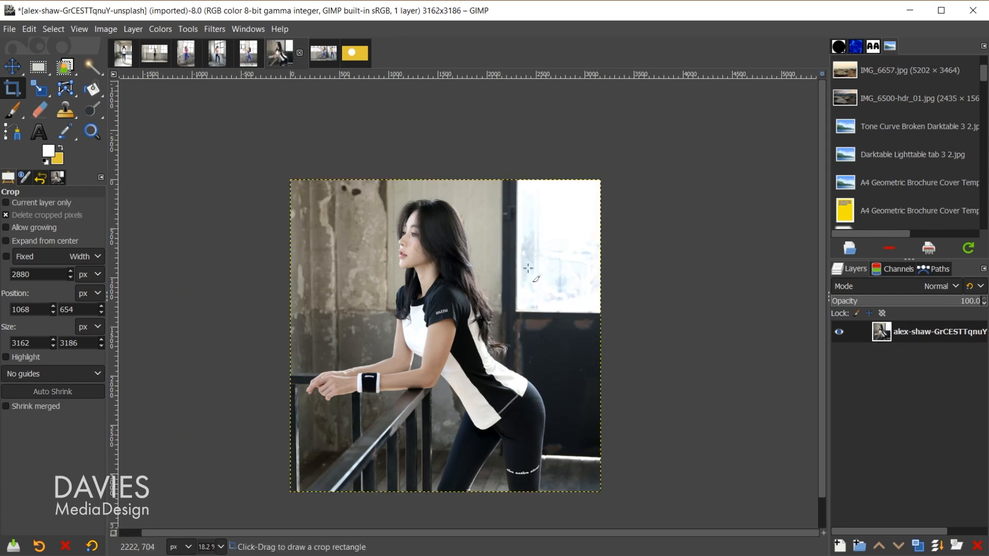
mouse_move(250, 180)
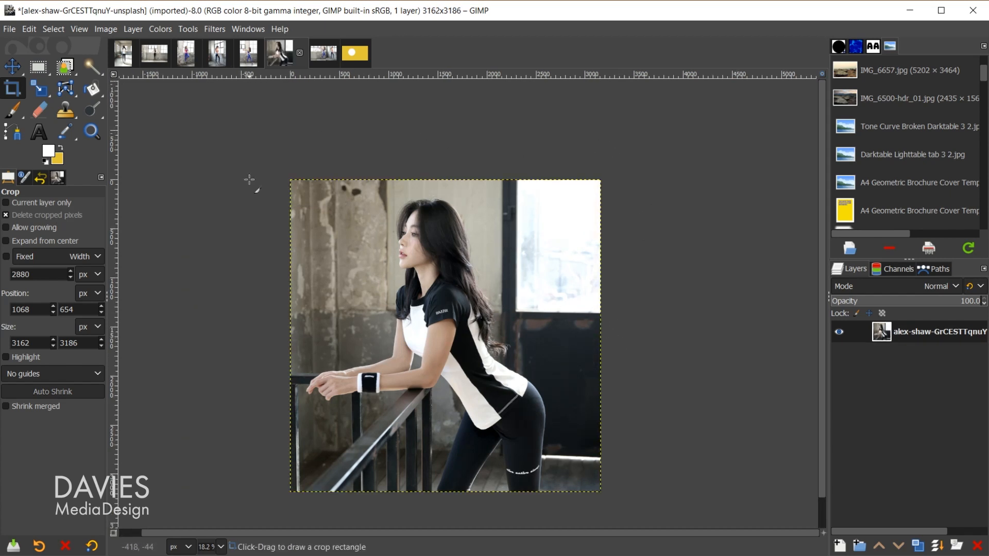
mouse_move(638, 454)
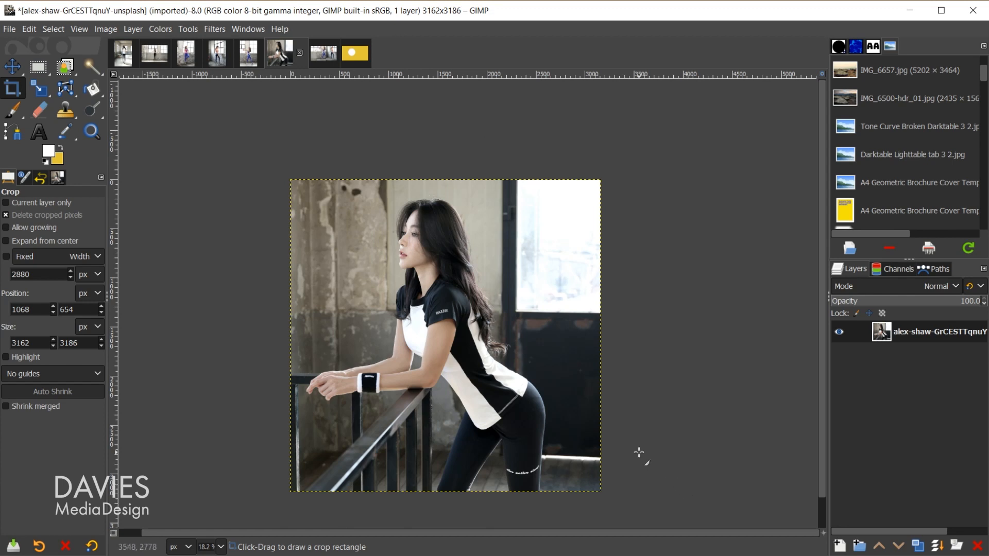
mouse_move(446, 229)
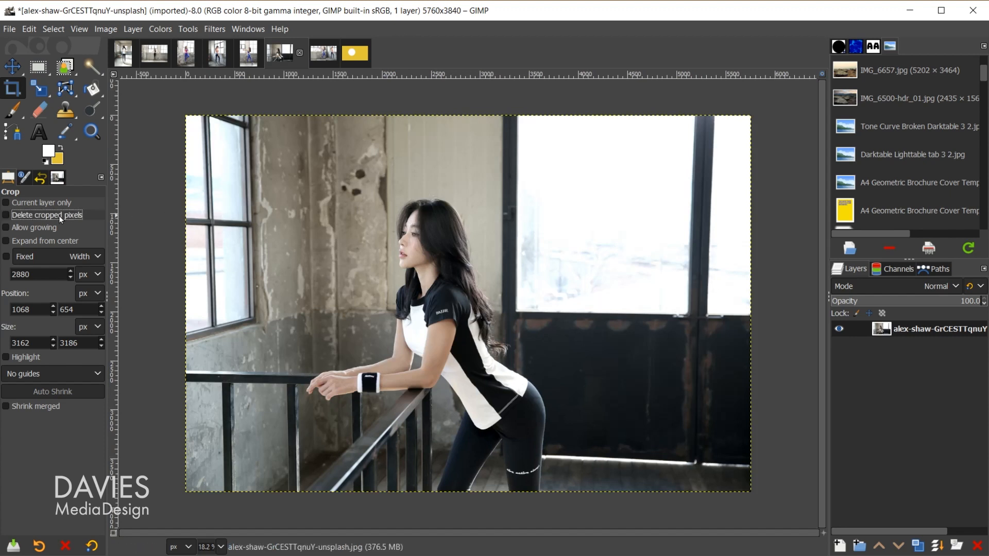
mouse_move(294, 197)
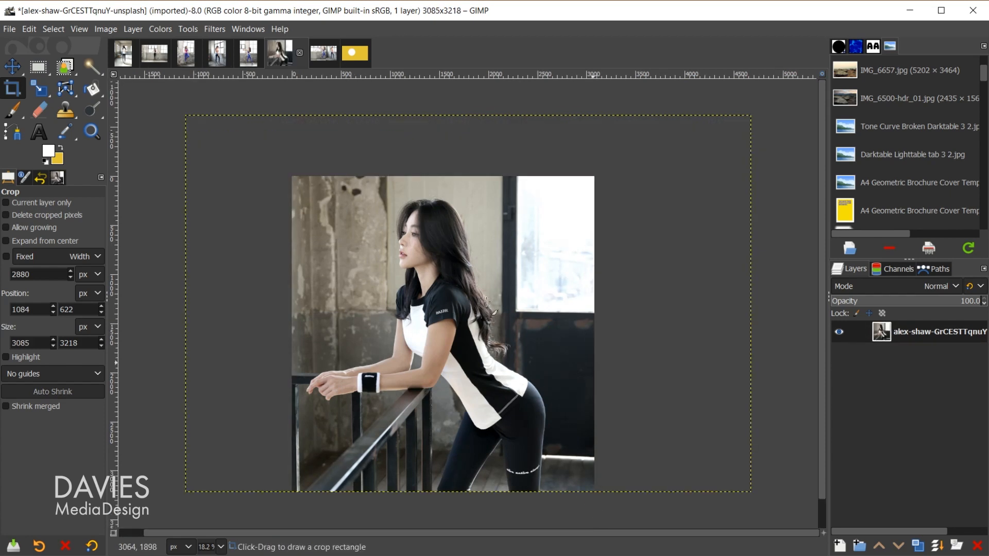
mouse_move(594, 185)
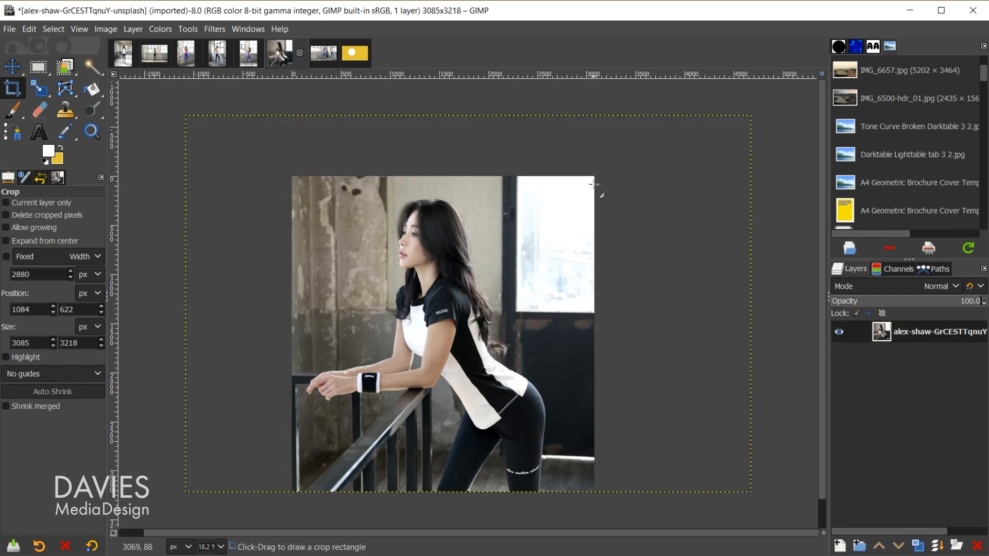
mouse_move(296, 257)
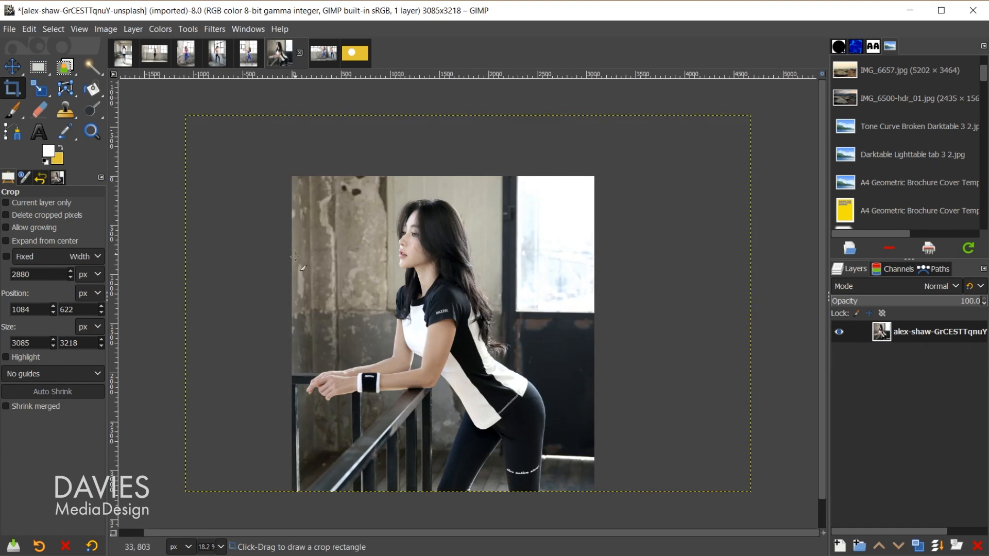
mouse_move(620, 465)
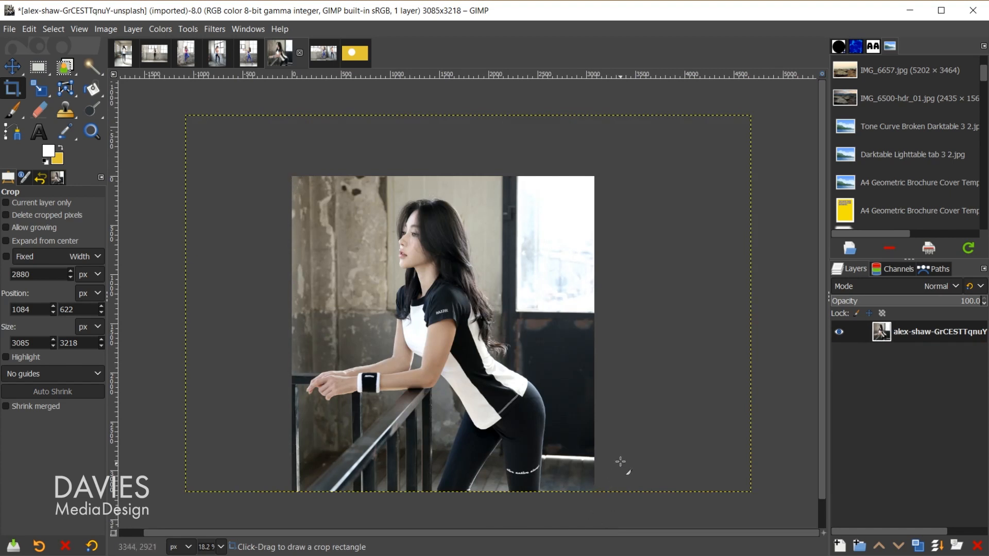
mouse_move(760, 205)
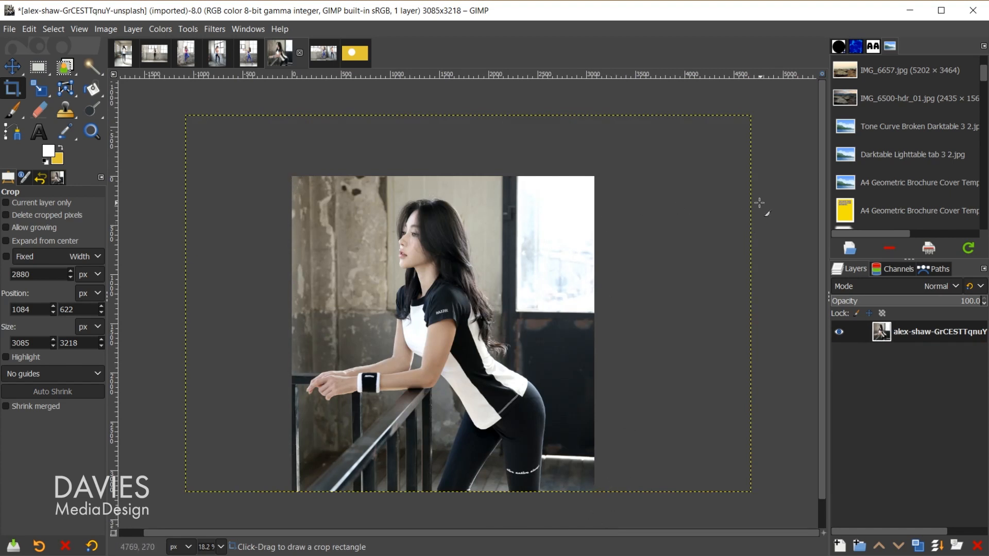
mouse_move(749, 191)
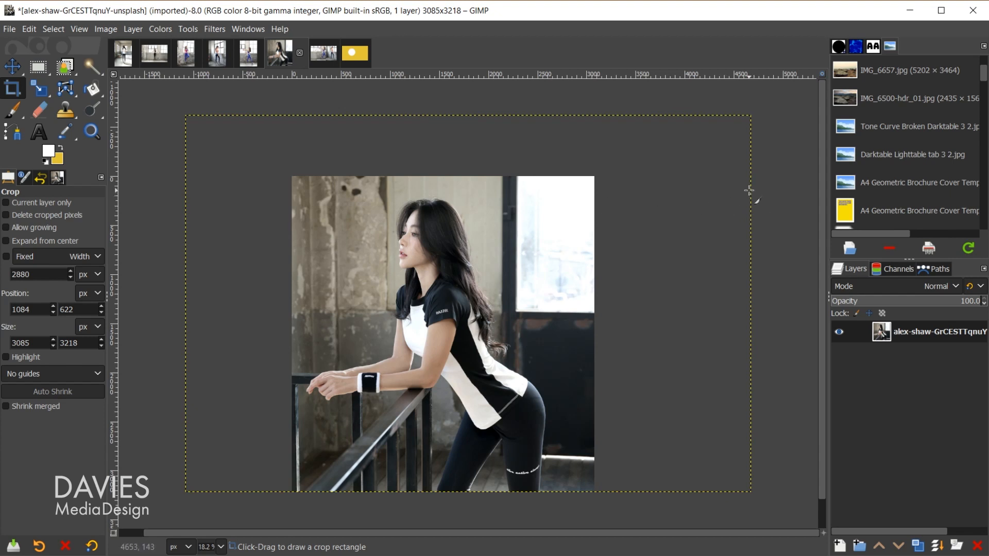
mouse_move(552, 116)
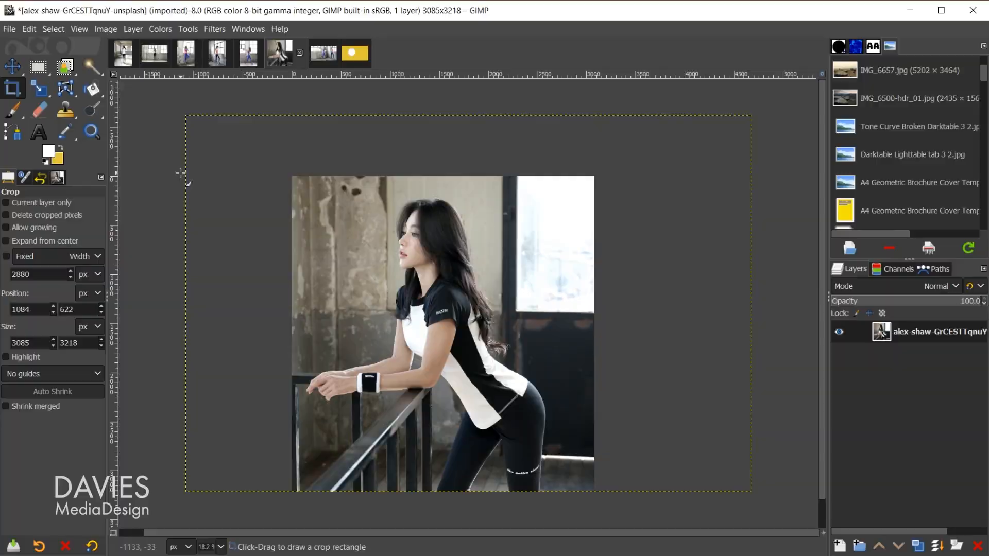
mouse_move(388, 489)
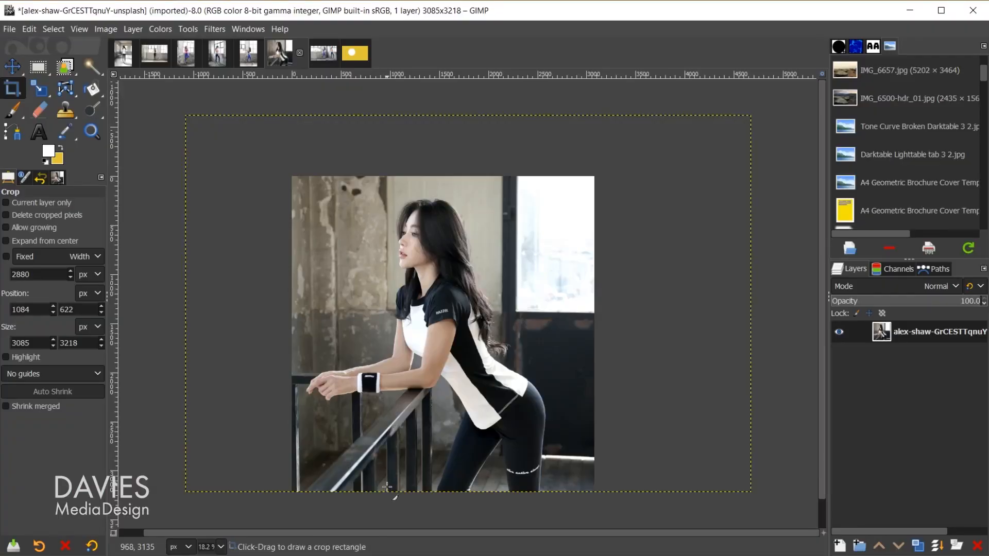
mouse_move(725, 395)
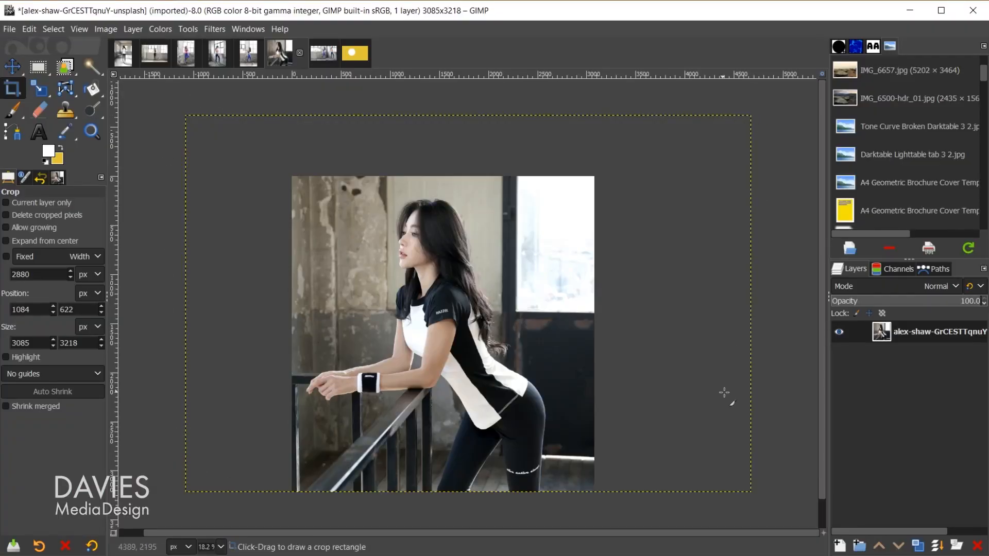
mouse_move(306, 252)
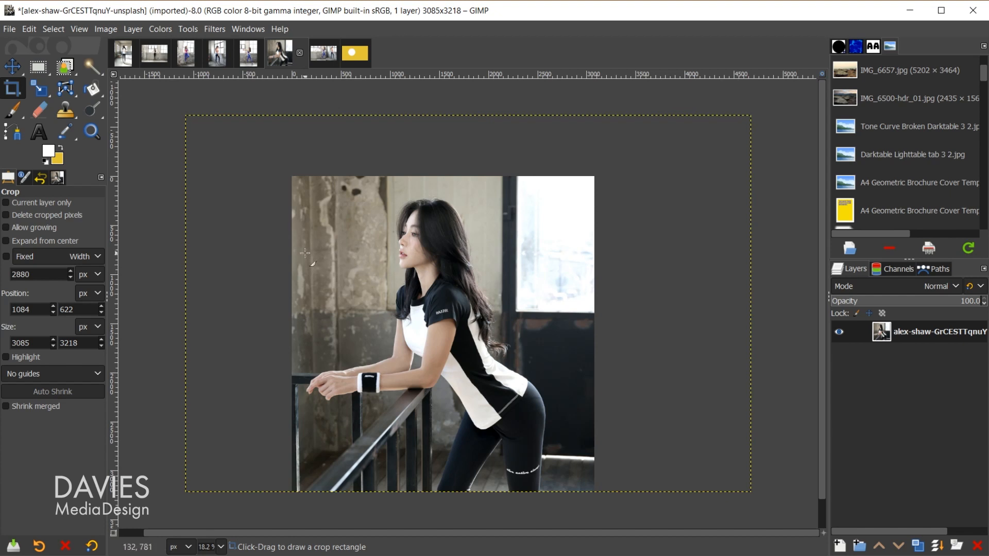
- Switch to the Move tool to reposition the cropped photo layer in its frame
click(12, 67)
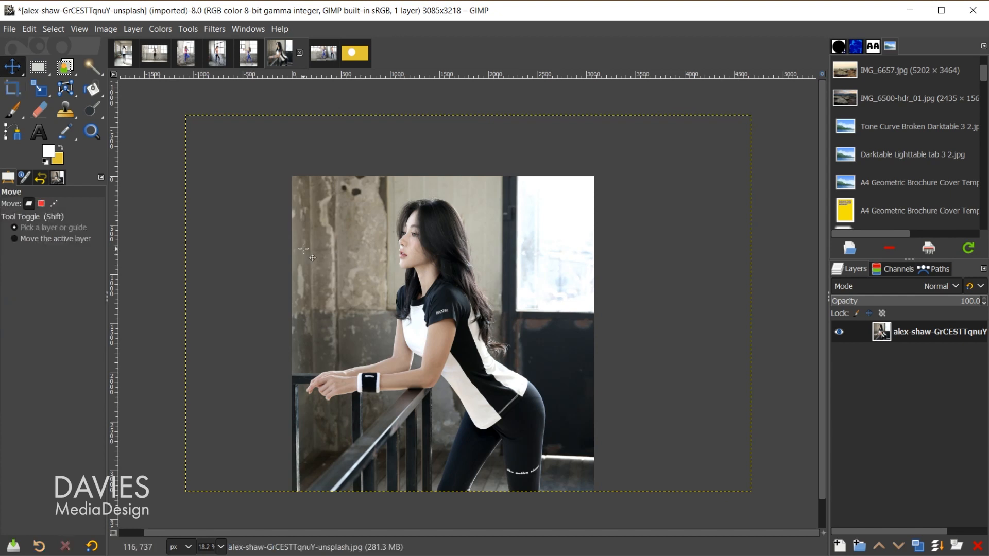
mouse_move(339, 253)
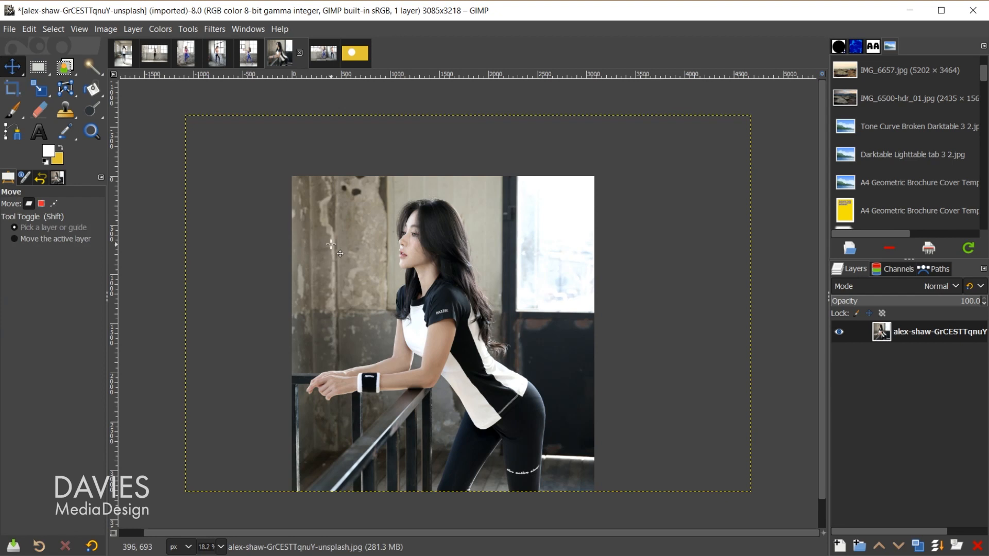
mouse_move(290, 183)
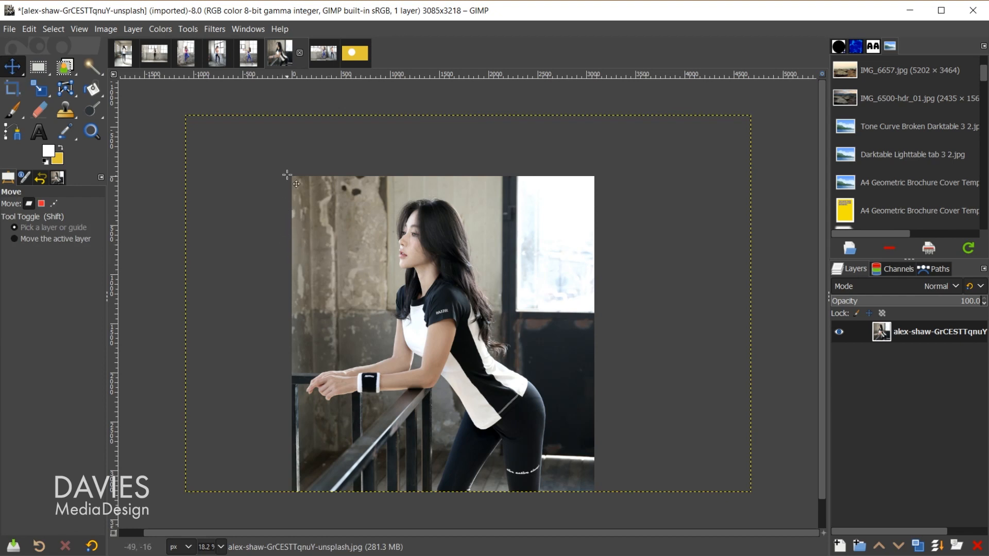
mouse_move(464, 310)
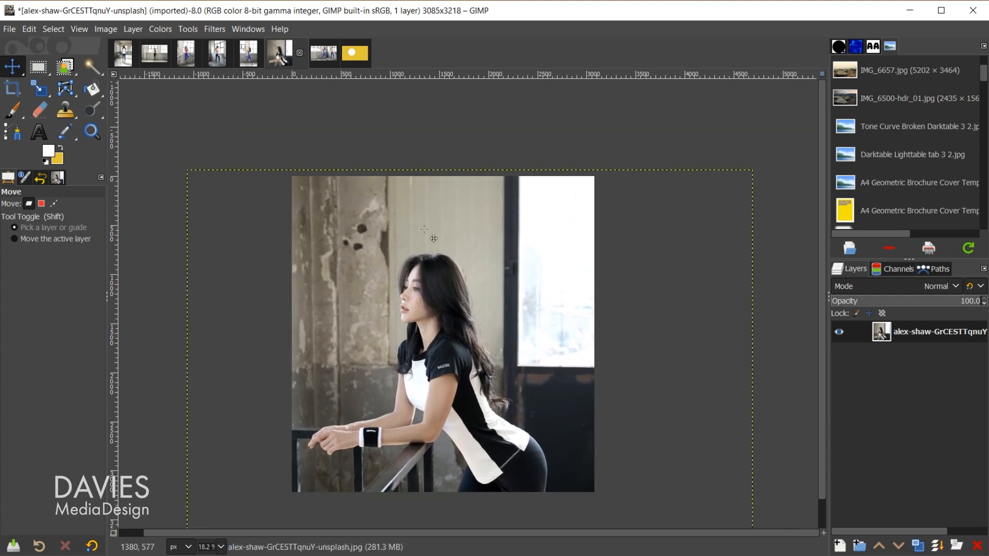
mouse_move(772, 282)
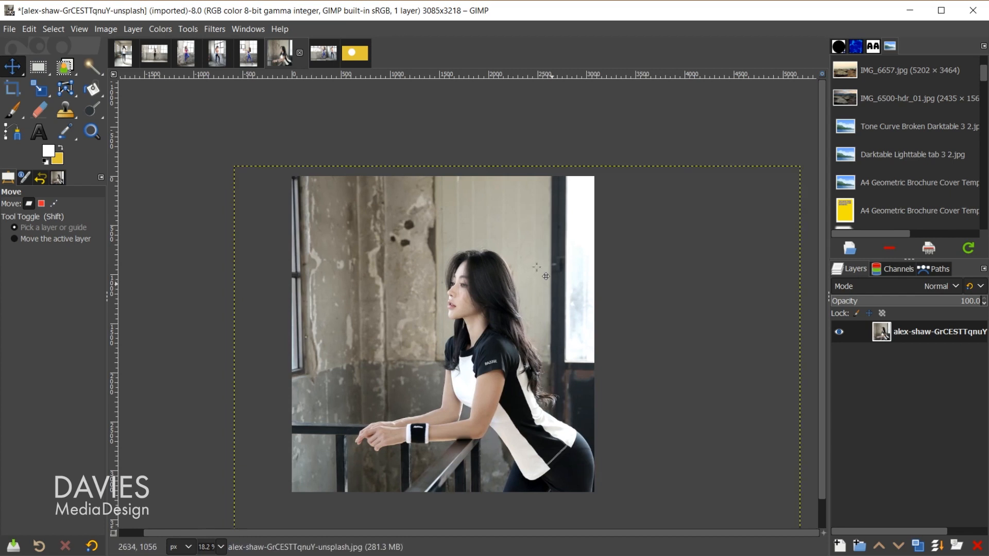
mouse_move(535, 338)
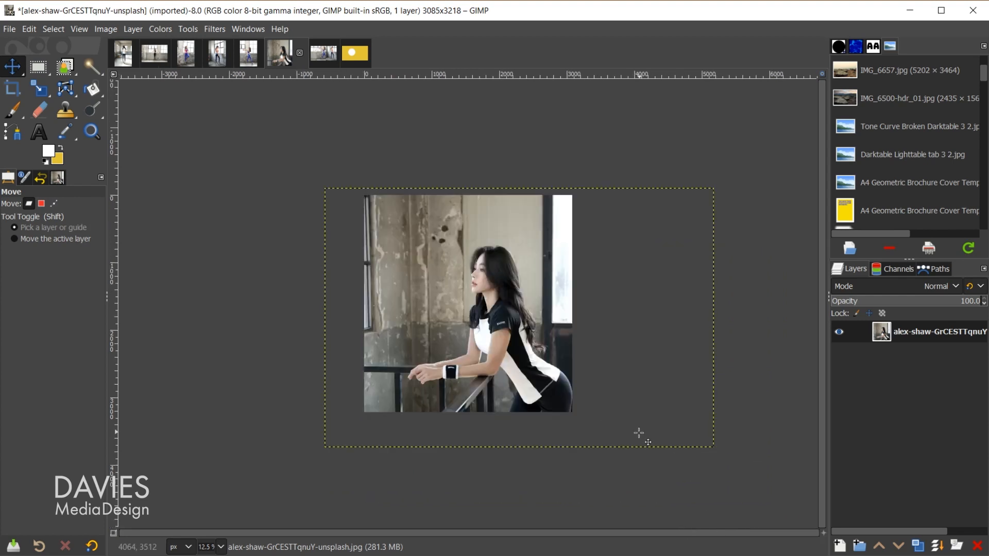
mouse_move(662, 189)
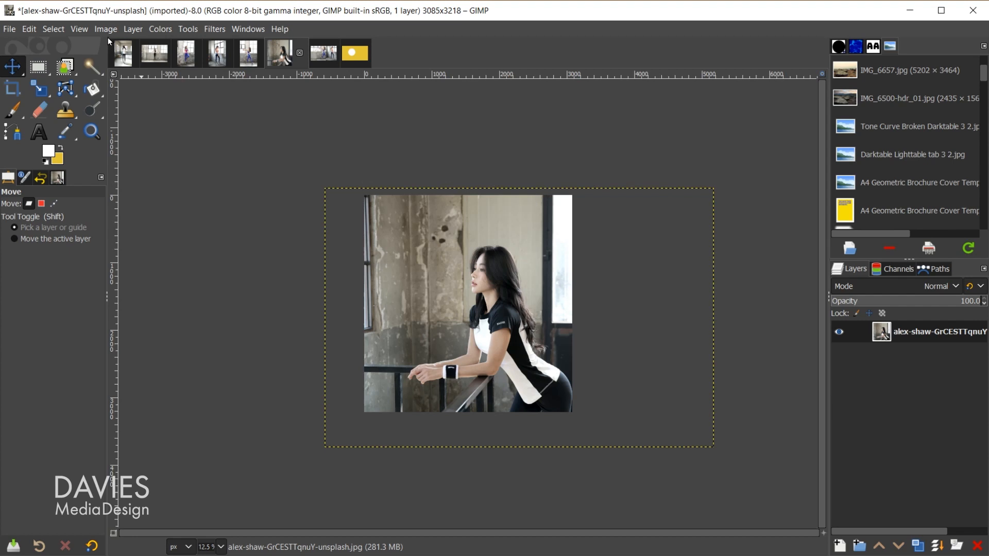
- Use Image > Fit Canvas to Layers to restore the full 5760×3840 photo
click(105, 28)
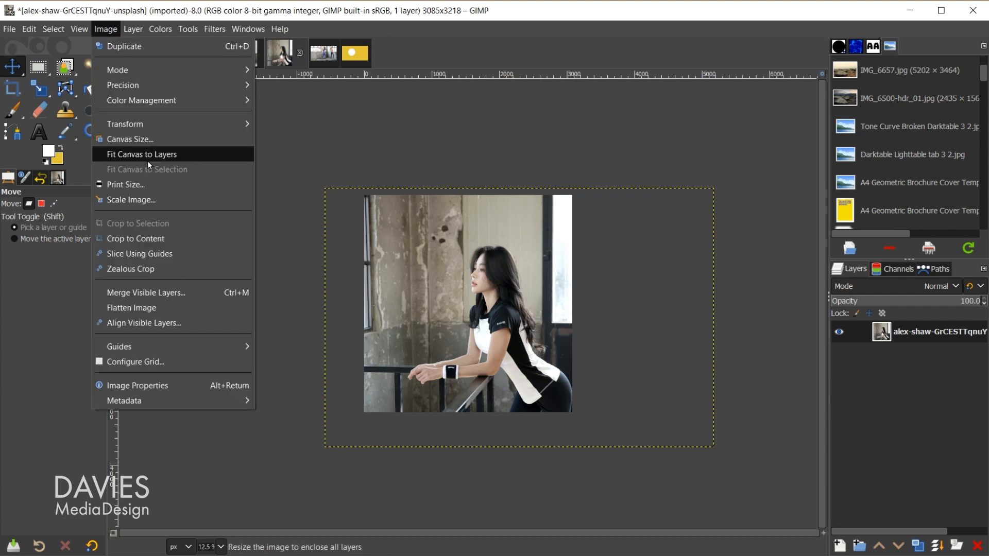
click(141, 154)
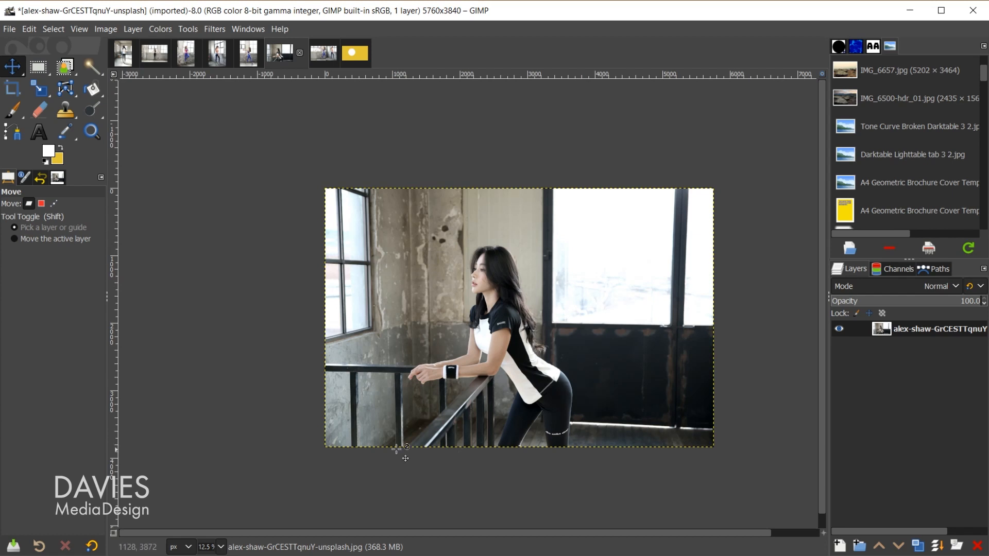
mouse_move(744, 407)
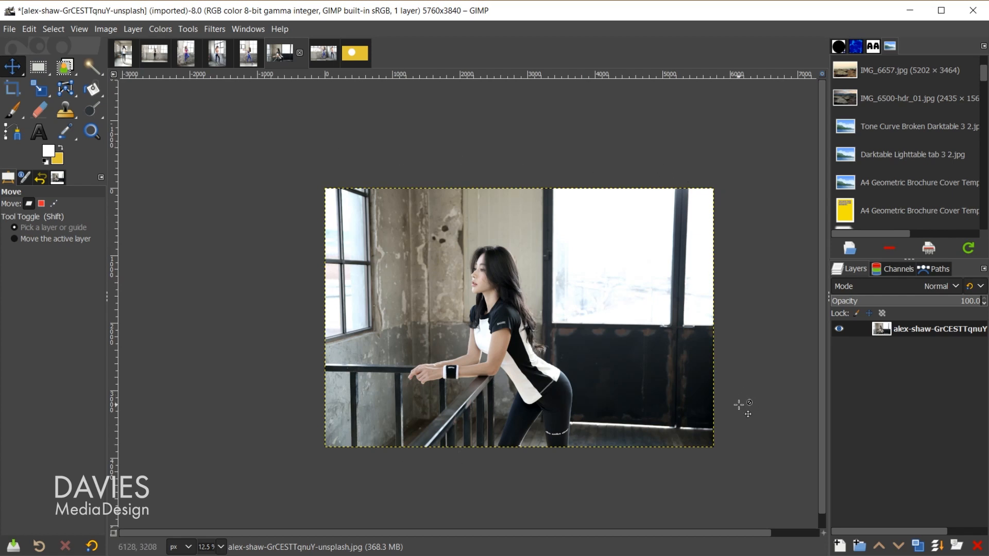
mouse_move(341, 424)
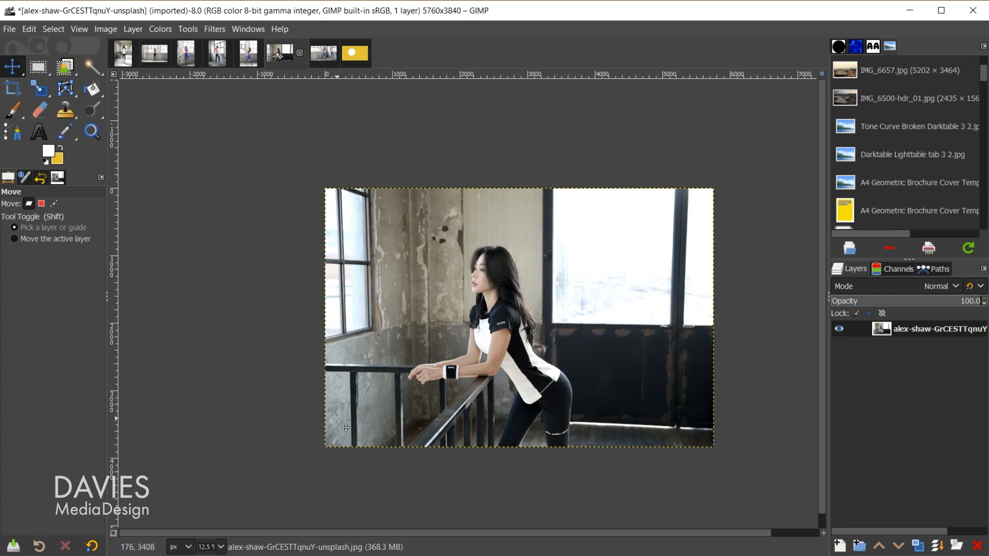
mouse_move(505, 360)
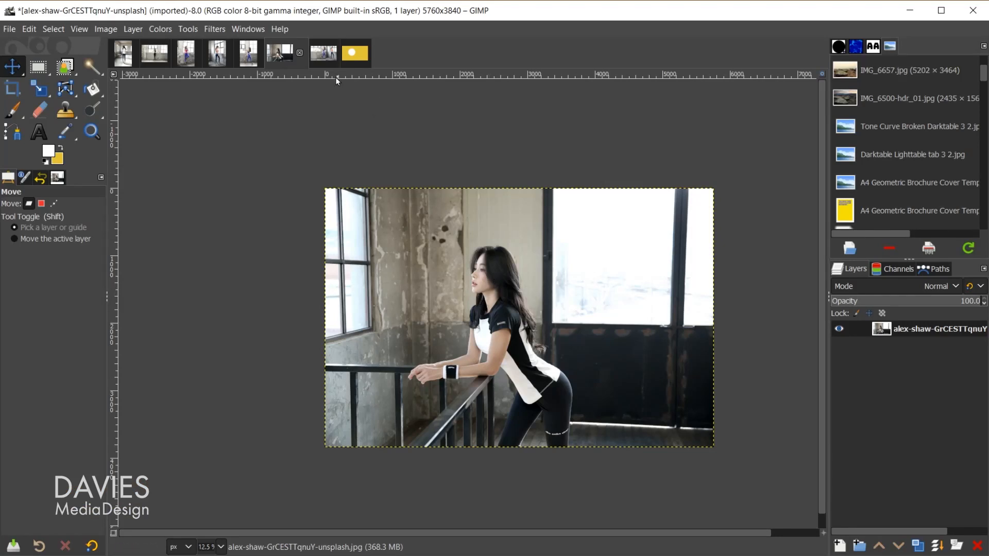
- Switch to the four-layer Crop Tool Demonstration Composition and activate the Crop tool
click(323, 53)
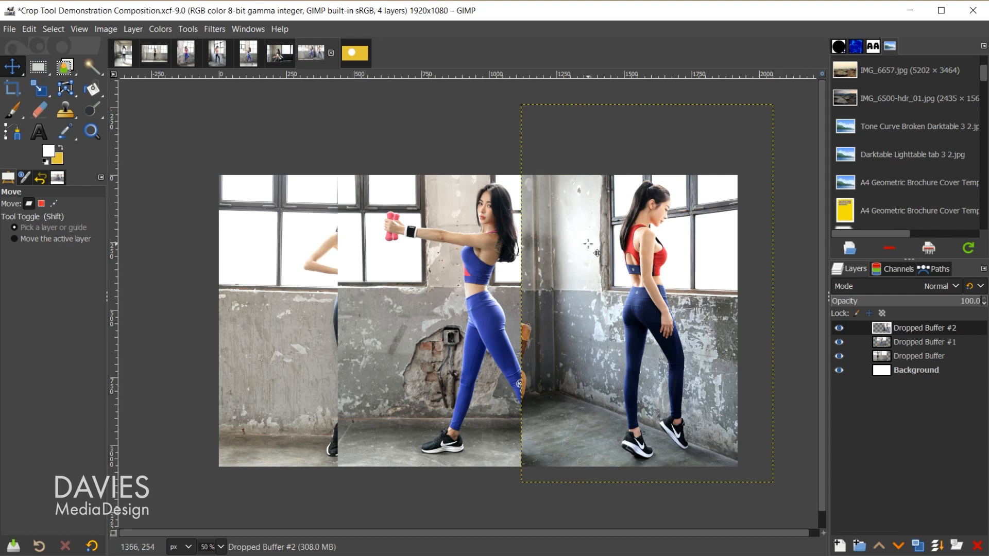
mouse_move(259, 226)
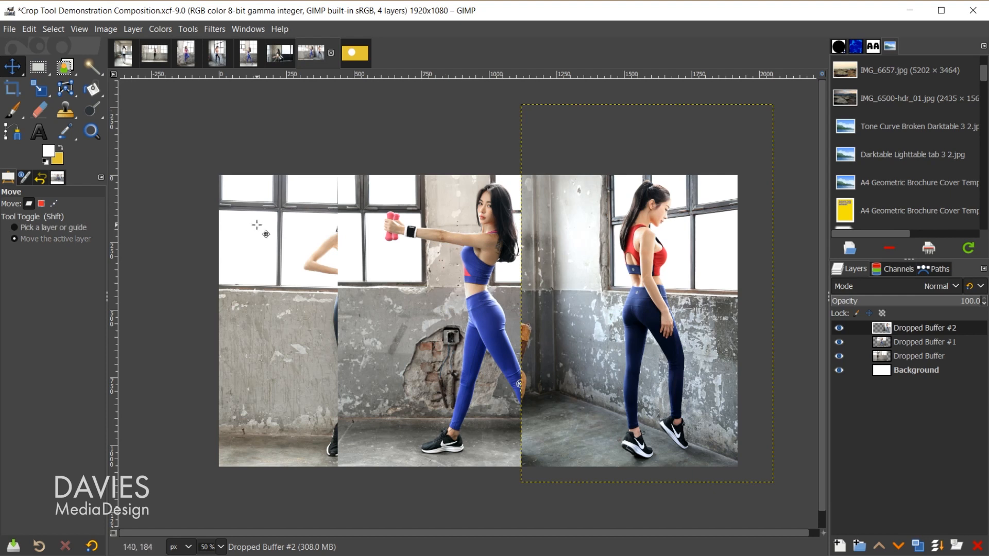
click(12, 87)
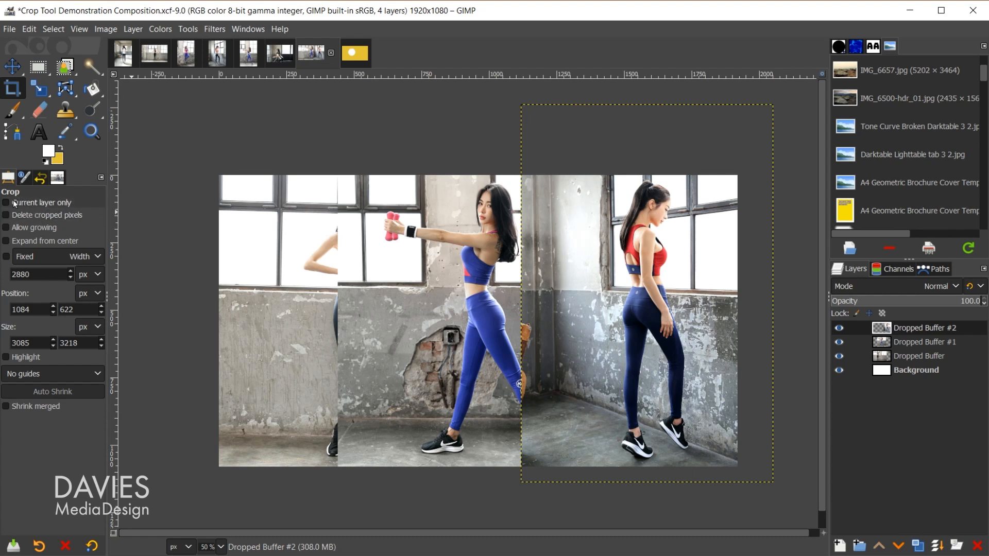
- Enable 'Current layer only' so the crop trims just the Dropped Buffer #2 layer
click(6, 203)
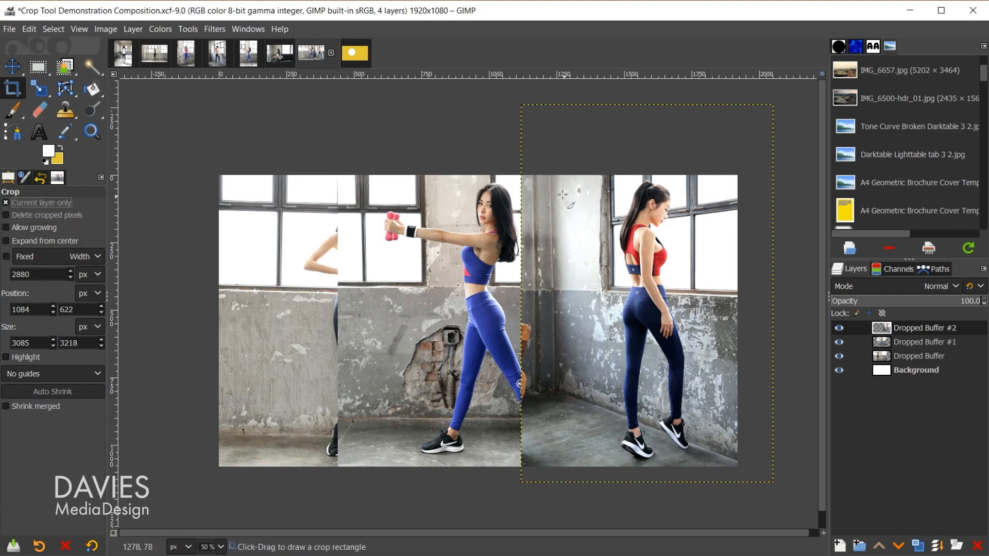
mouse_move(684, 485)
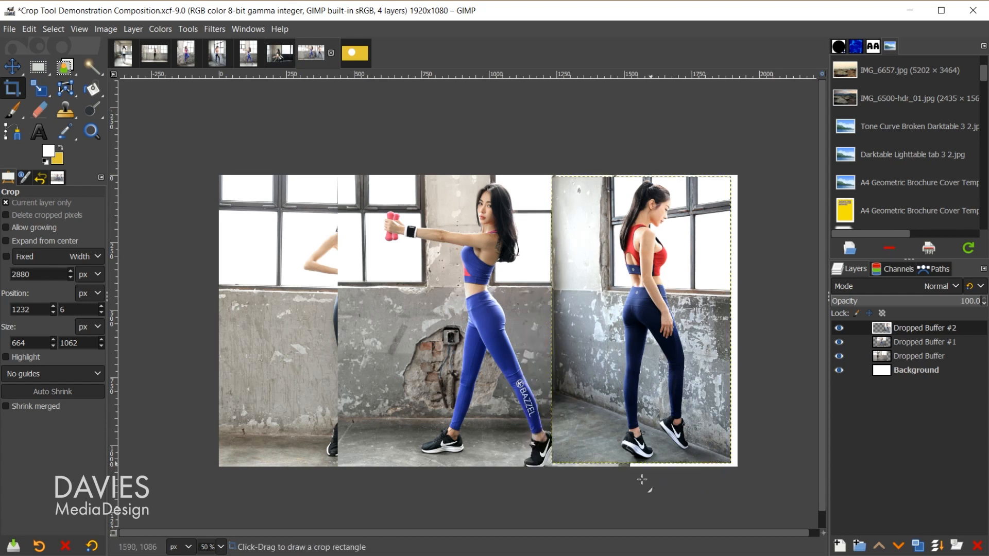
mouse_move(118, 241)
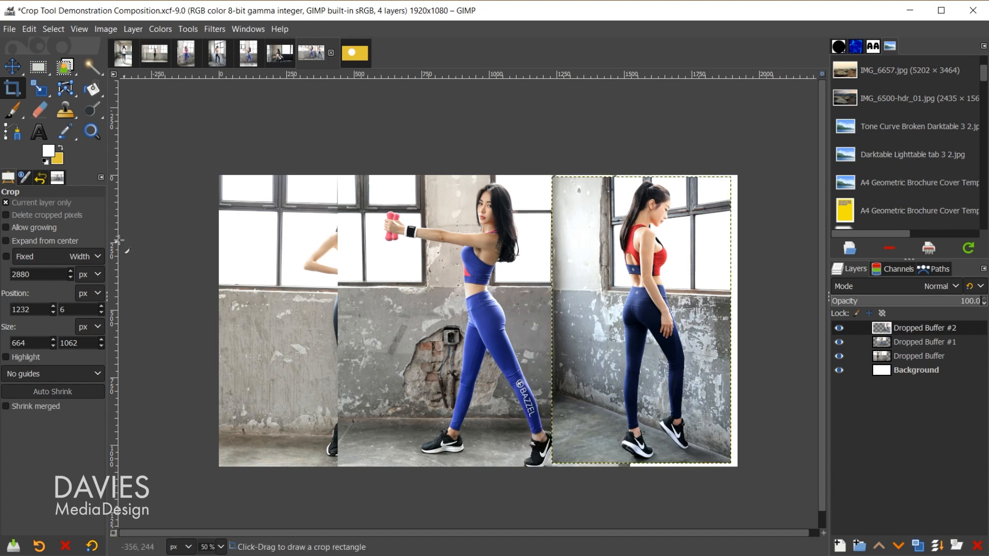
mouse_move(71, 214)
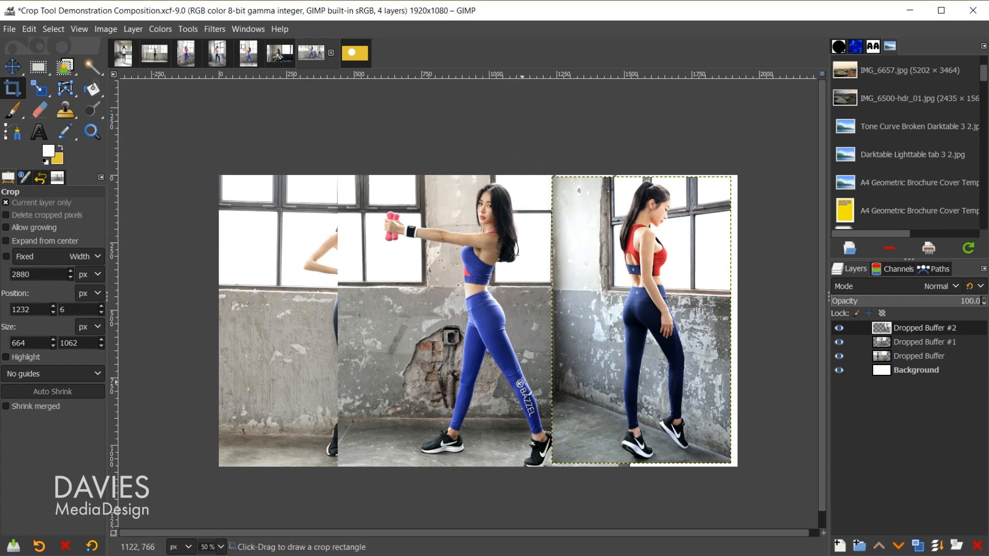
mouse_move(508, 398)
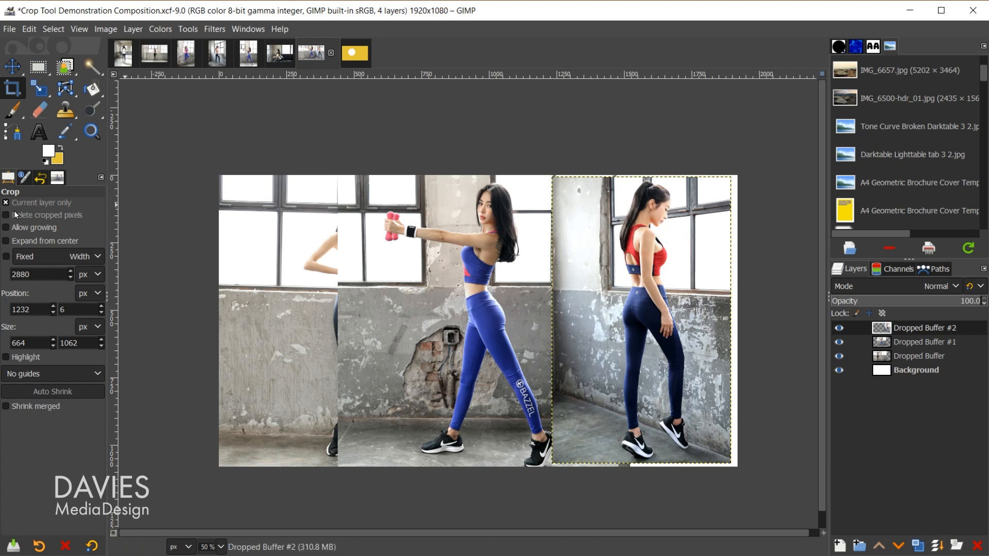
- Turn off 'Current layer only' for a whole-image 1890×1018 crop, then select Dropped Buffer #2 for moving
click(6, 203)
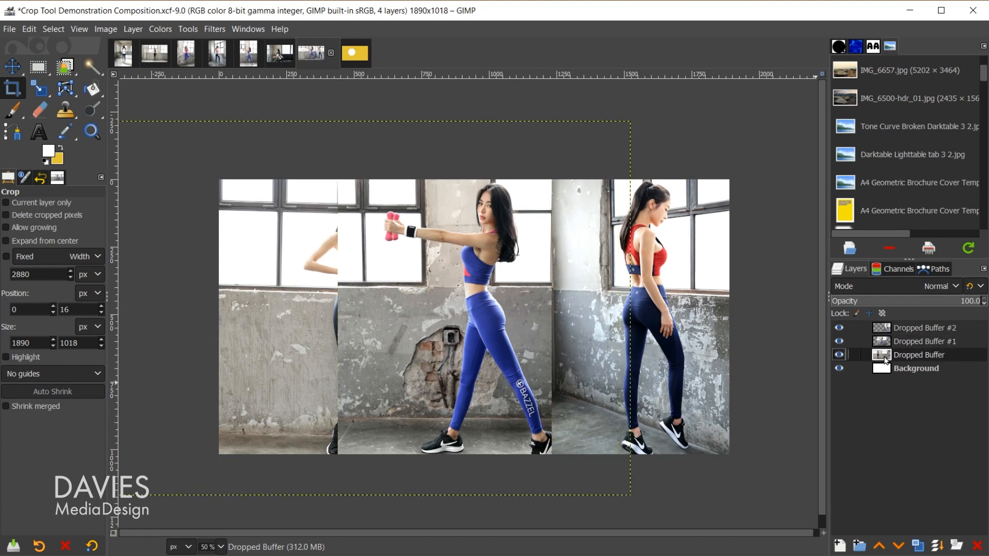
click(925, 327)
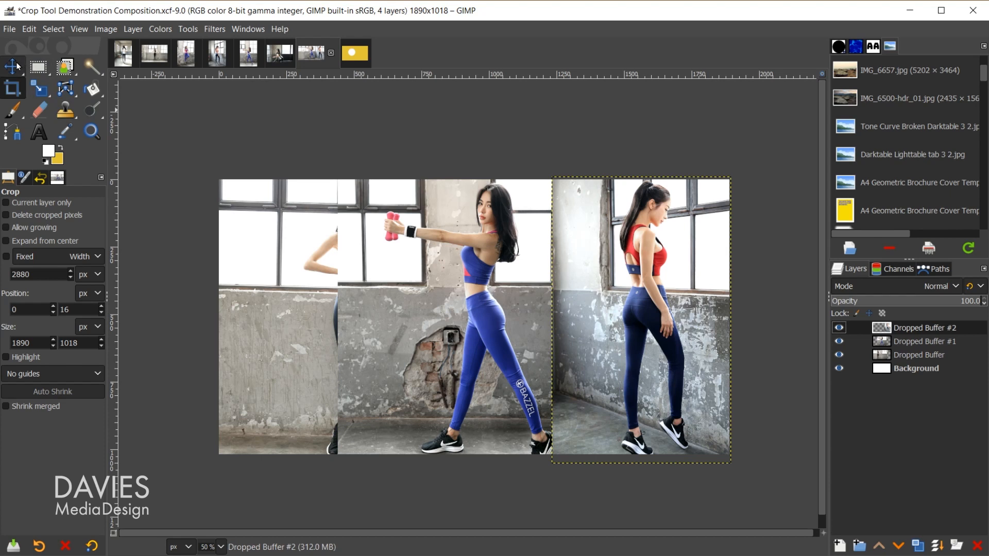
click(12, 67)
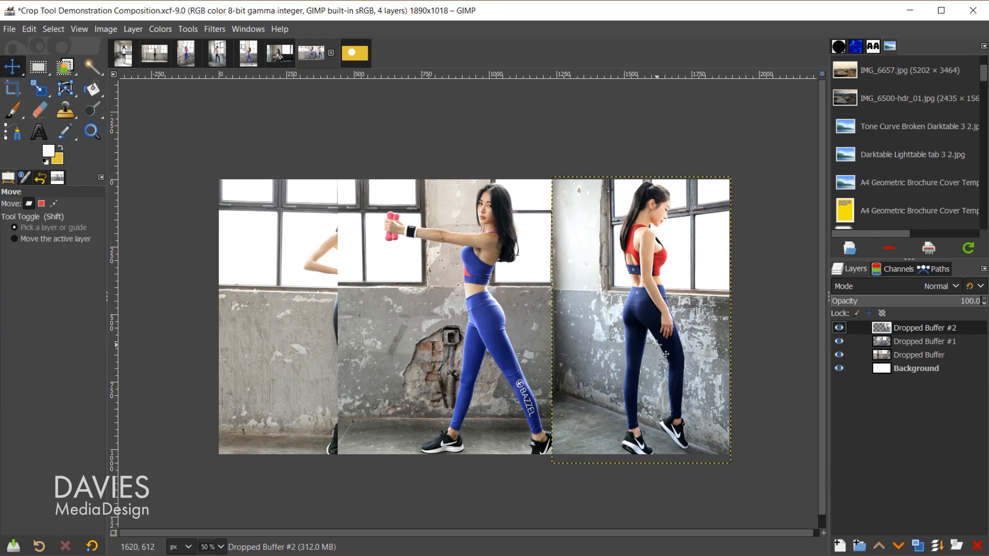